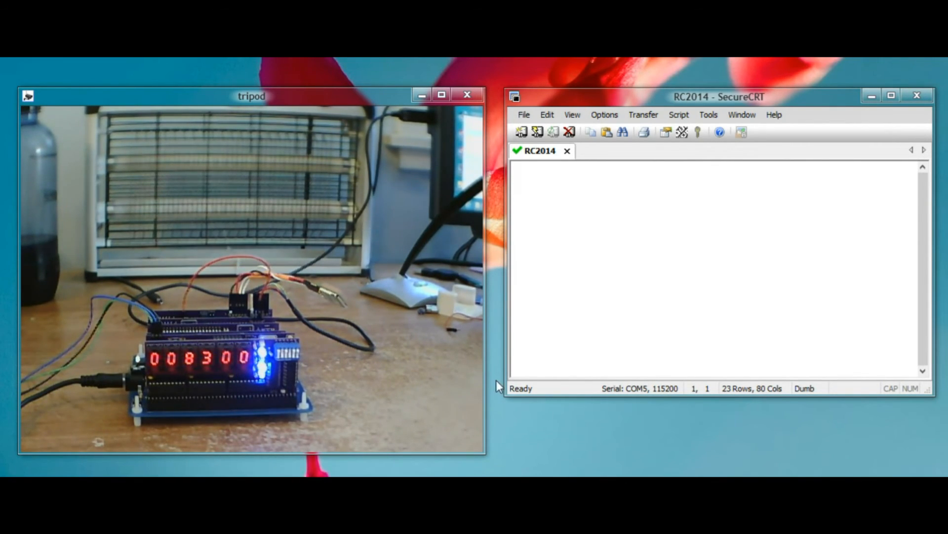
mouse_move(631, 340)
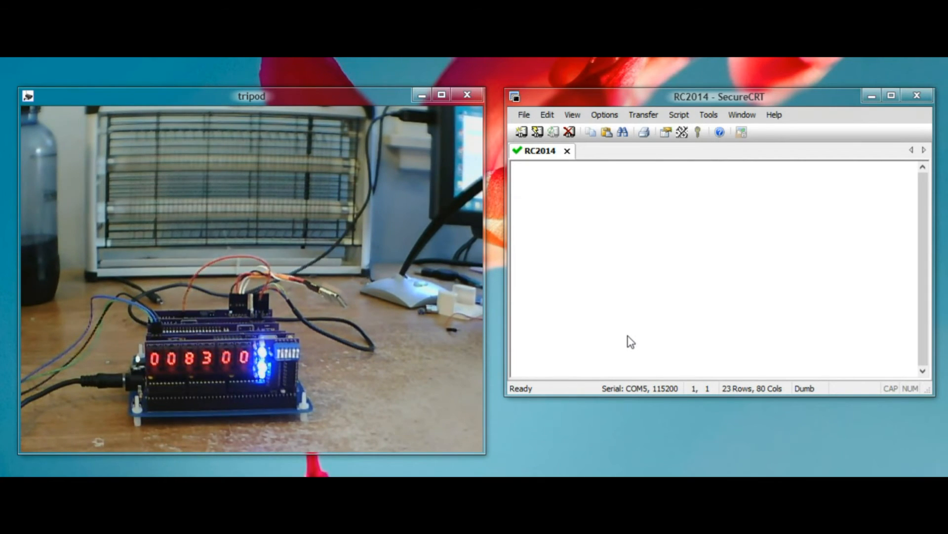
mouse_move(579, 308)
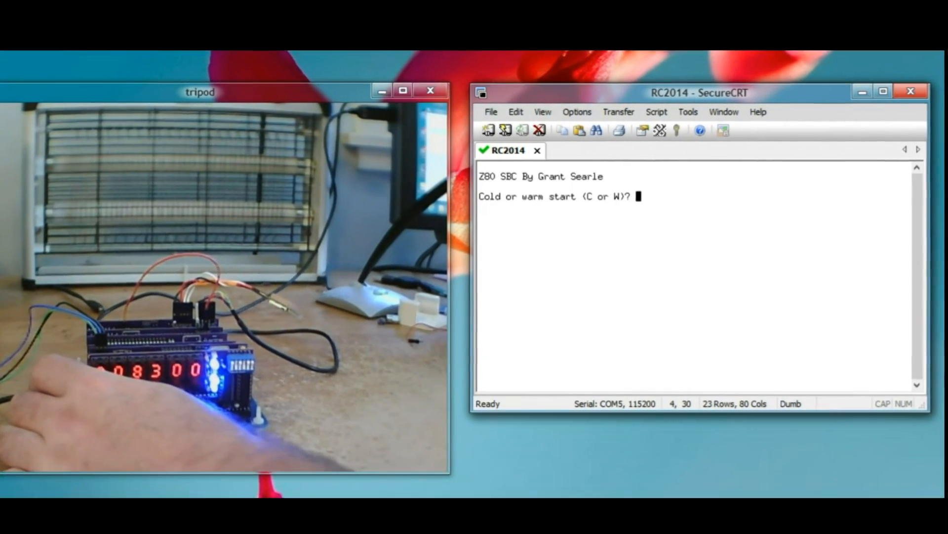
Step: Cold-start the RC2014 with C and accept the default memory top
type("C")
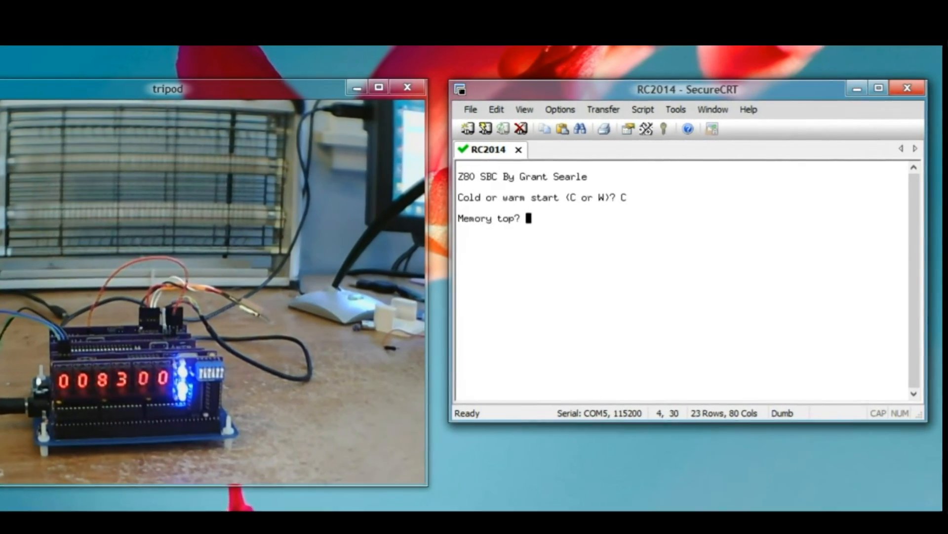
key("Return")
type("50 GOTO 10")
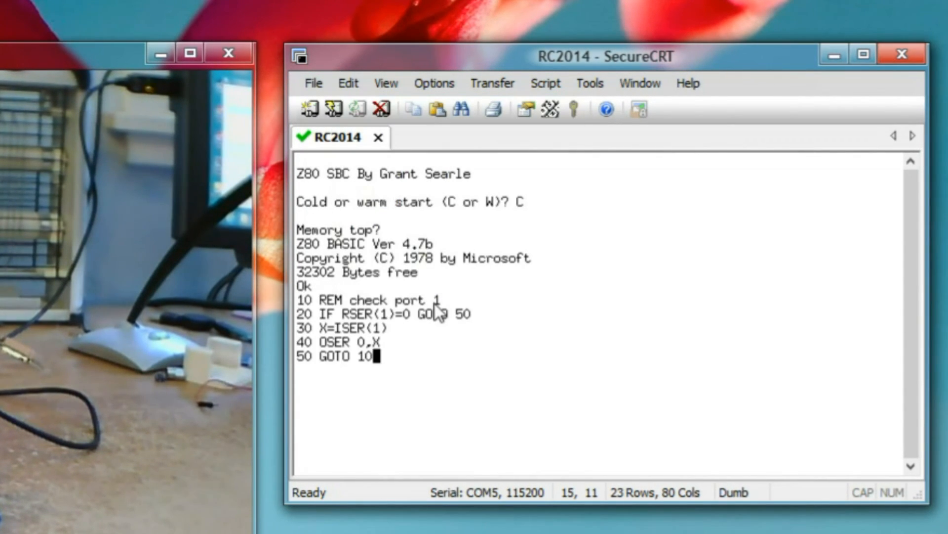
Step: Run the port-1 echo program, then break out of it
type("r")
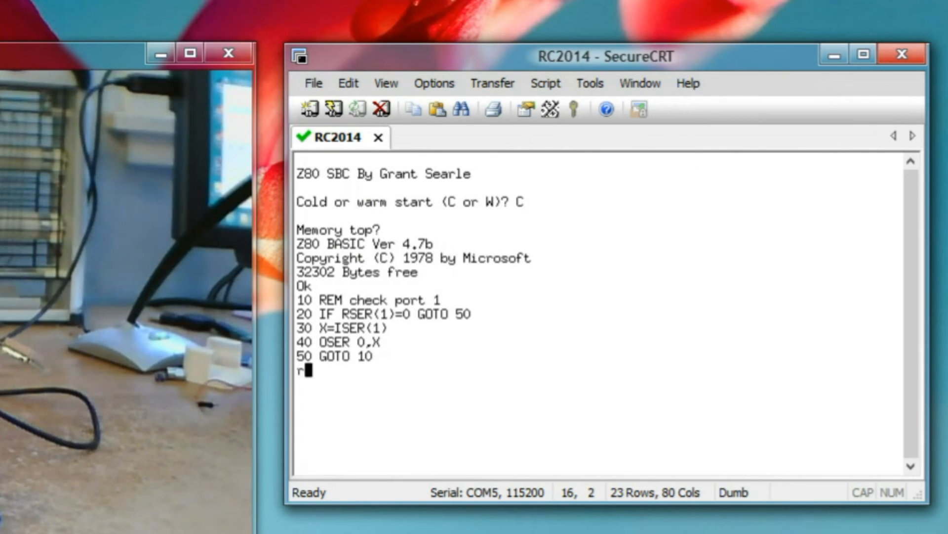
type("un")
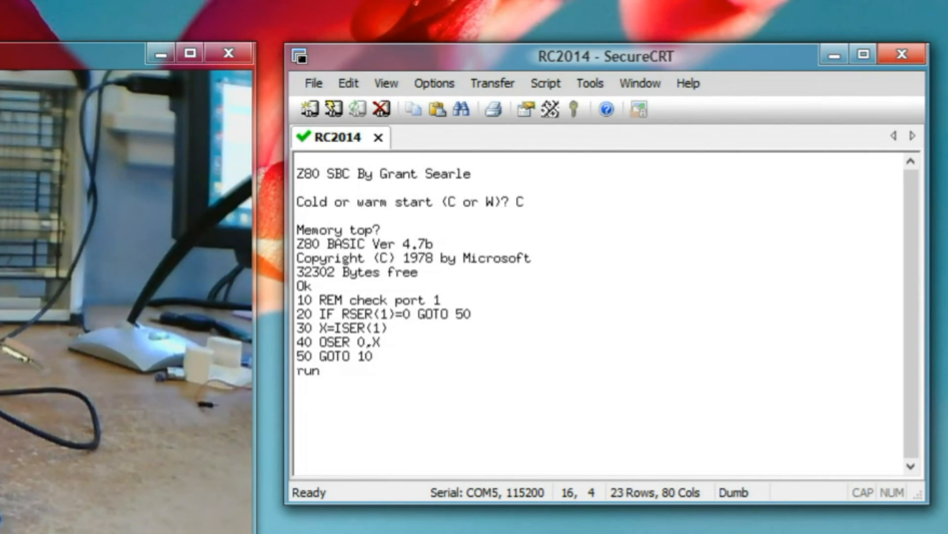
key("Return")
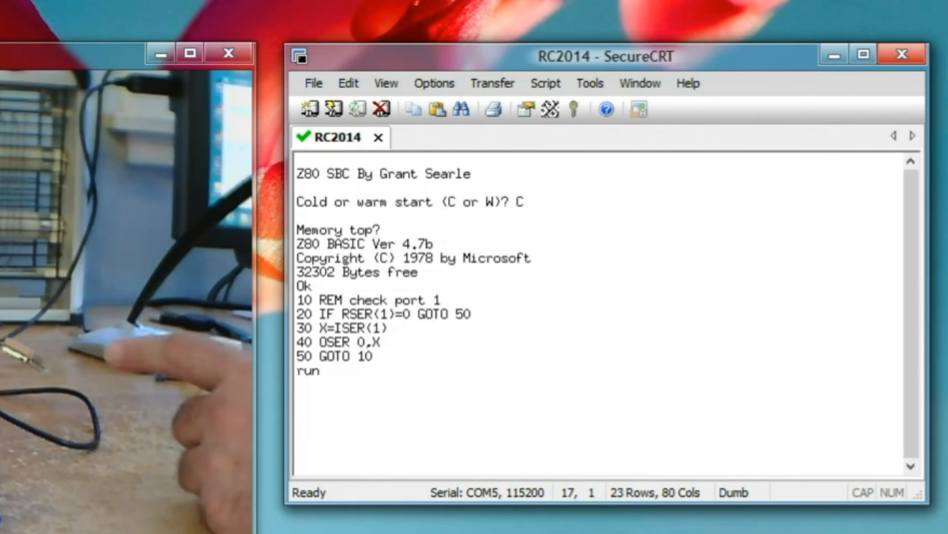
key("Return")
type("baud")
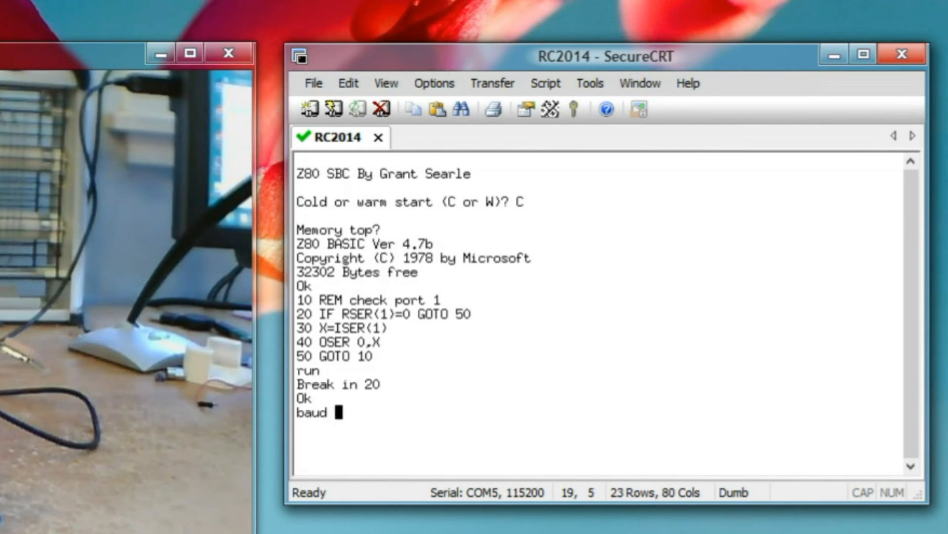
Step: Set port 1 to baud 9 with 'baud 1,9' and rerun the echo program
type("1,9")
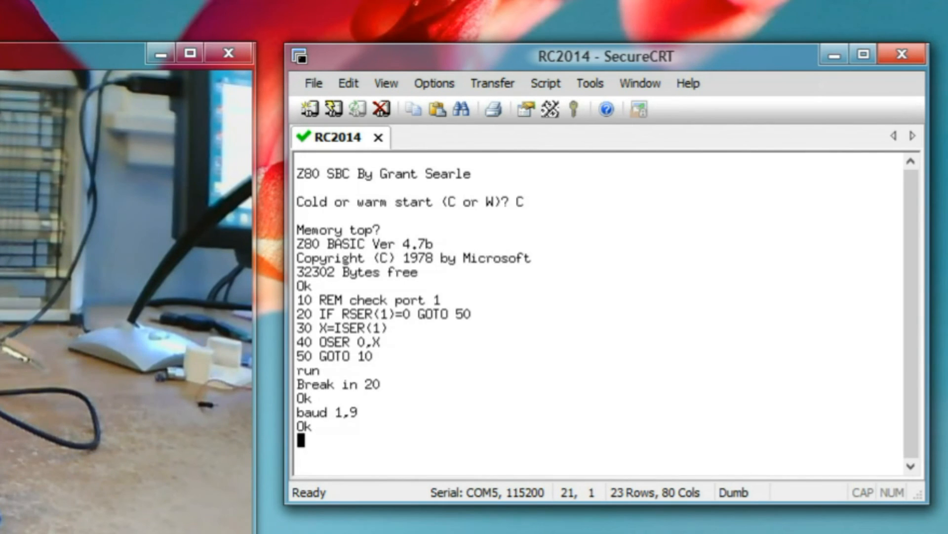
type("run")
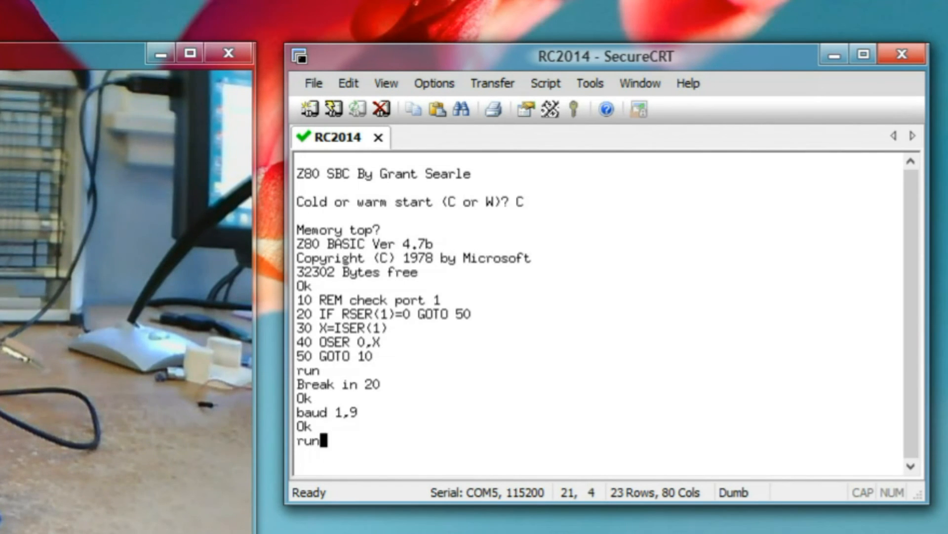
key("Return")
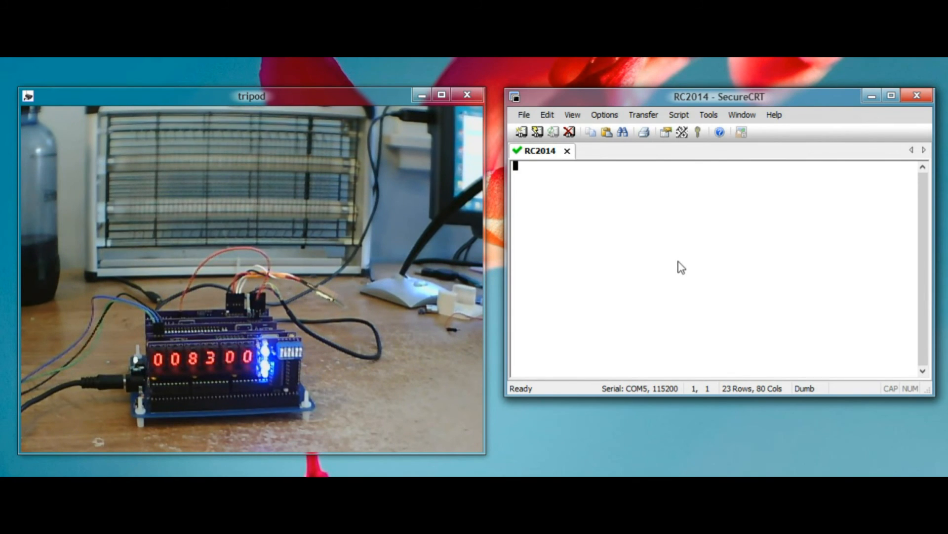
Step: Paste the GPS GPRMC parser into the terminal, review the listing, and enter 'run'
left_click(546, 114)
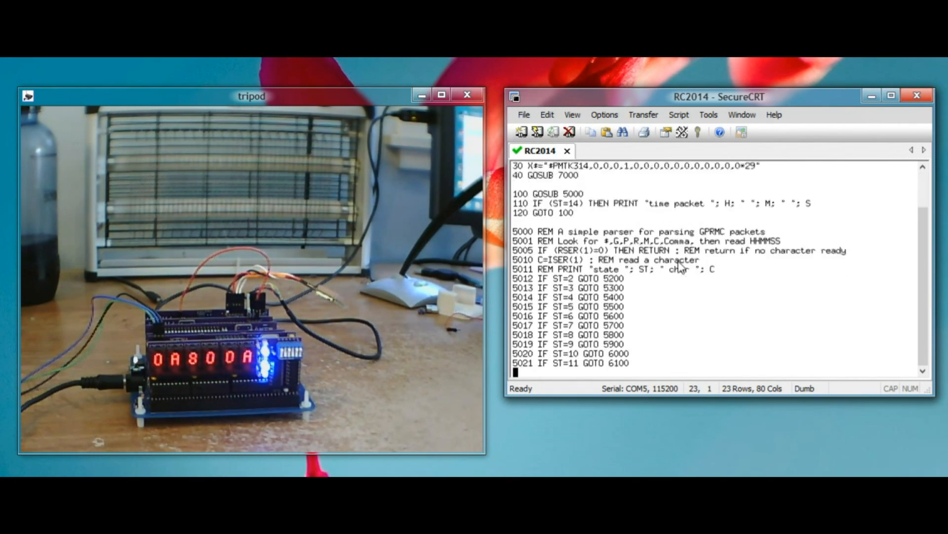
scroll("down", 3)
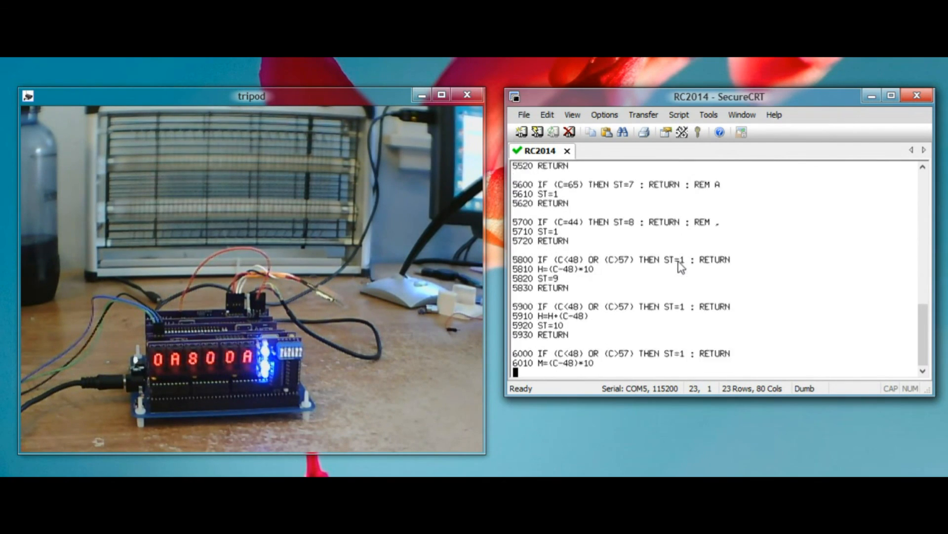
scroll("down", 3)
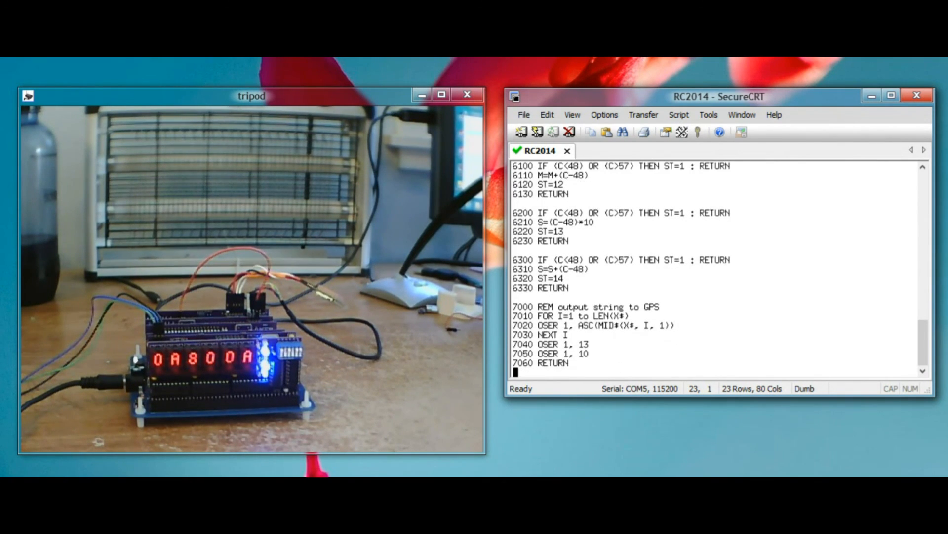
type("run")
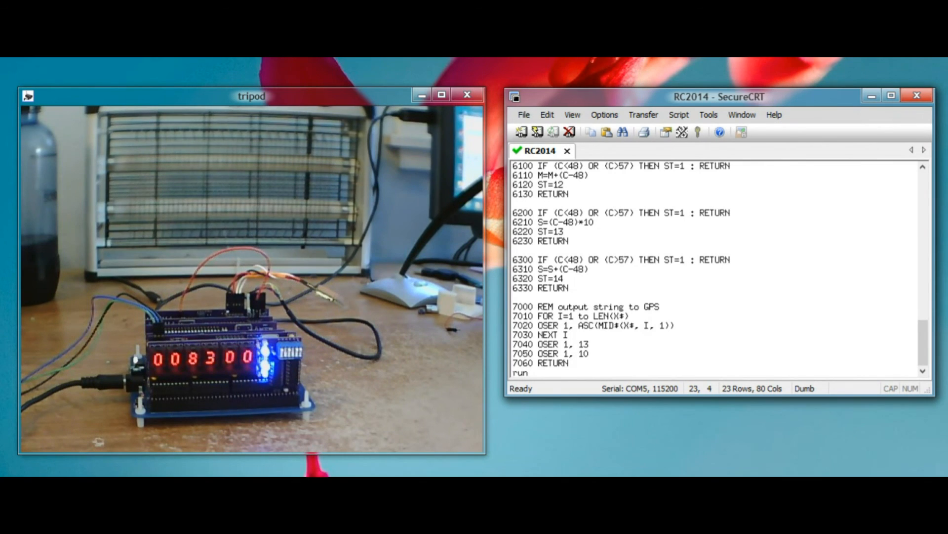